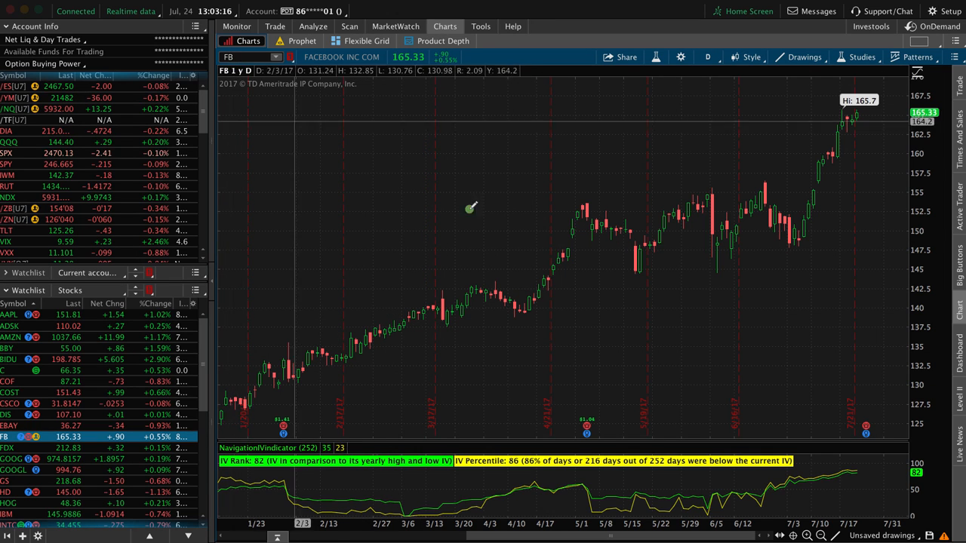
{"action": "mouse_move", "coordinate": [540, 292]}
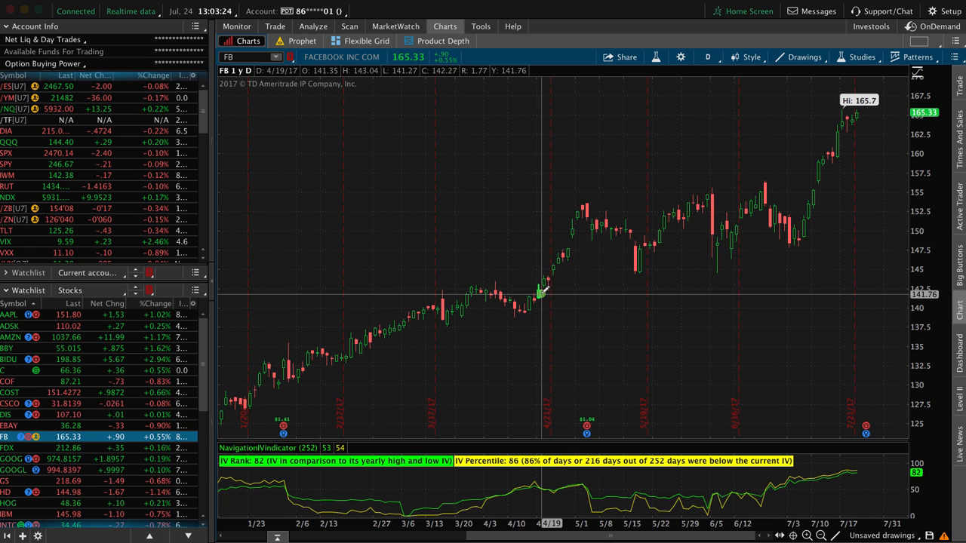
{"action": "mouse_move", "coordinate": [349, 338]}
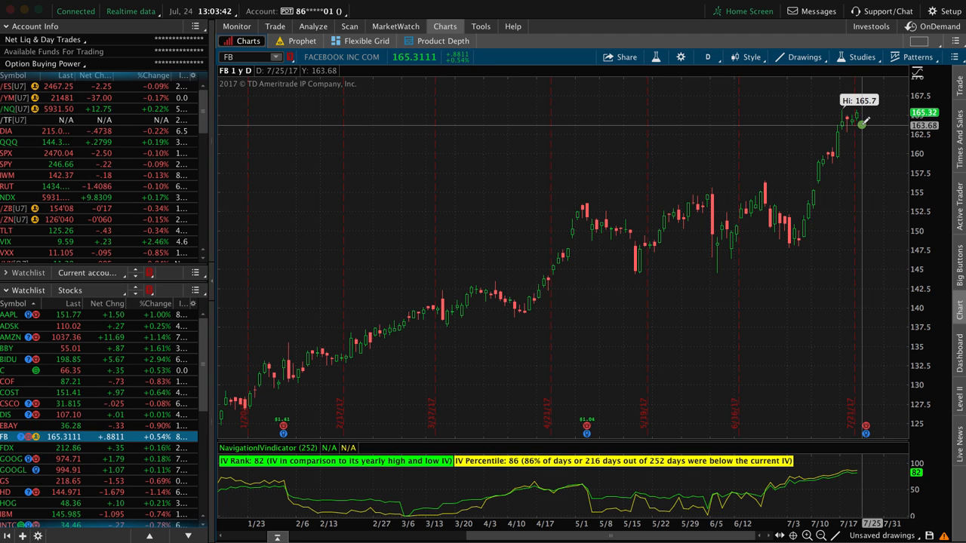
{"action": "mouse_move", "coordinate": [782, 120]}
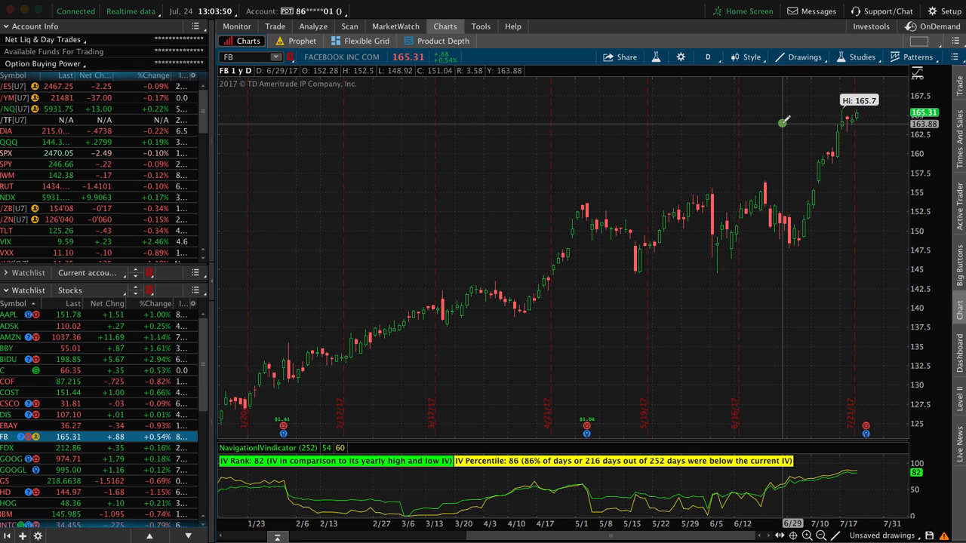
{"action": "mouse_move", "coordinate": [410, 71]}
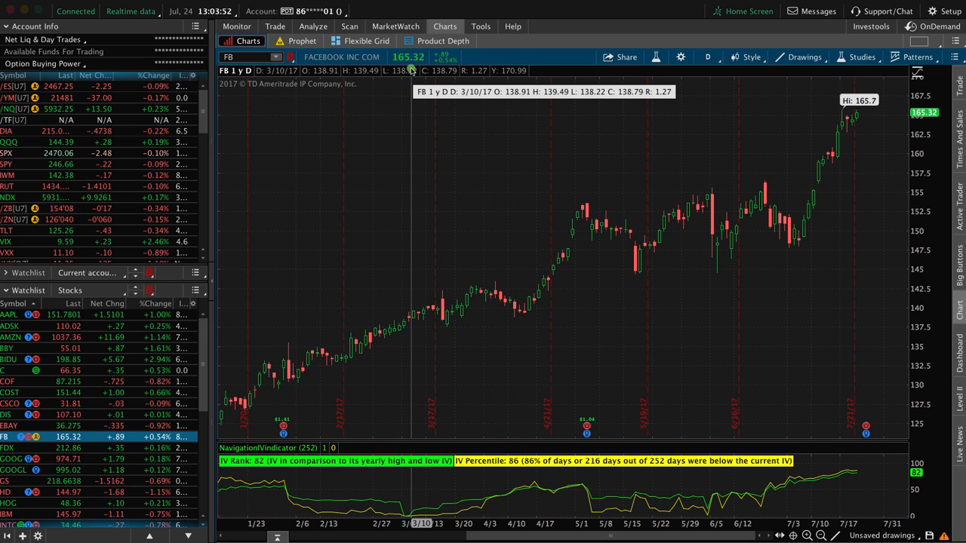
{"action": "mouse_move", "coordinate": [410, 69]}
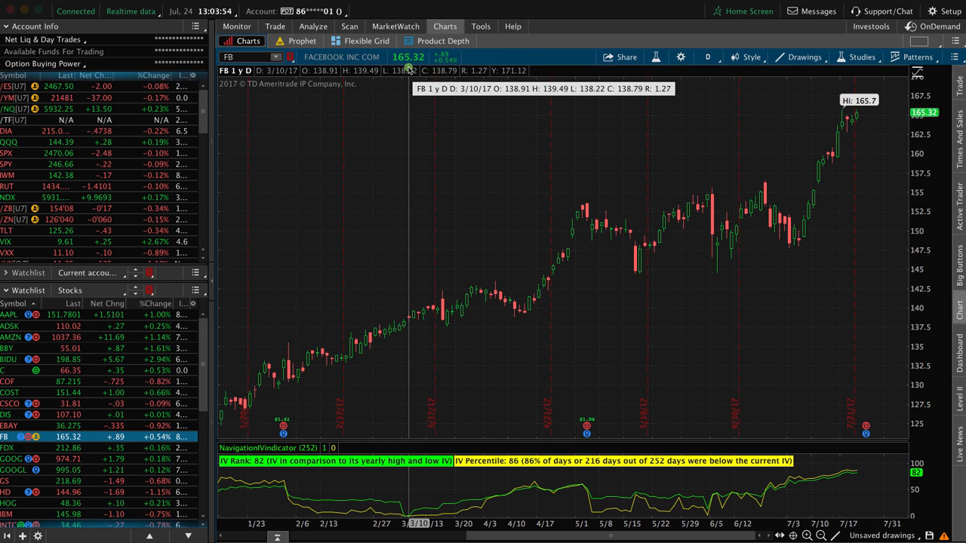
Bring the FB trade into the Analyze risk profile view.
{"action": "left_click", "coordinate": [312, 28]}
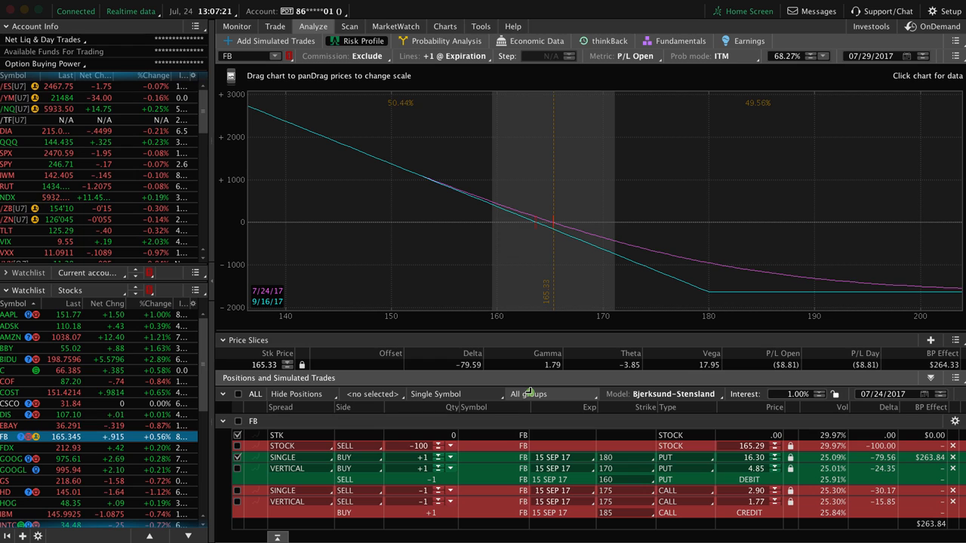
{"action": "mouse_move", "coordinate": [553, 278]}
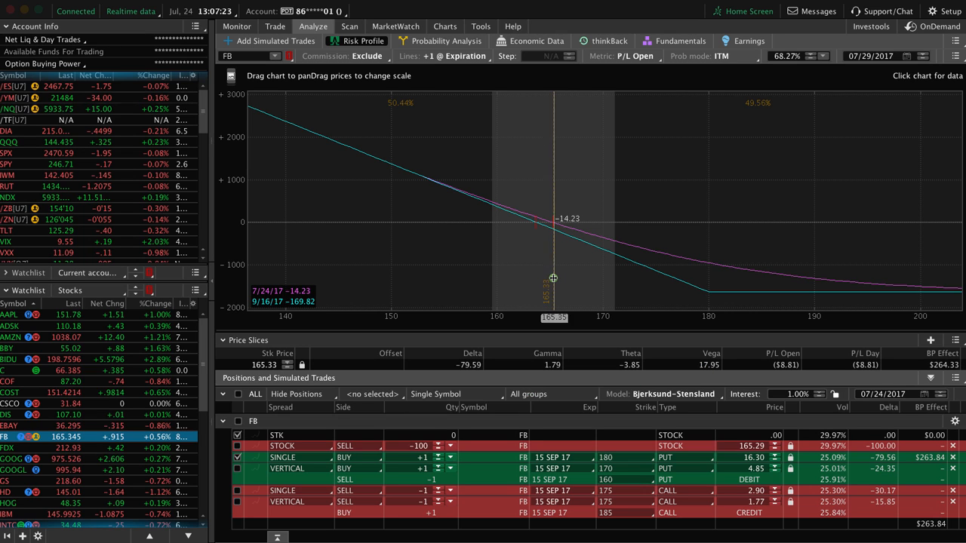
{"action": "mouse_move", "coordinate": [555, 281]}
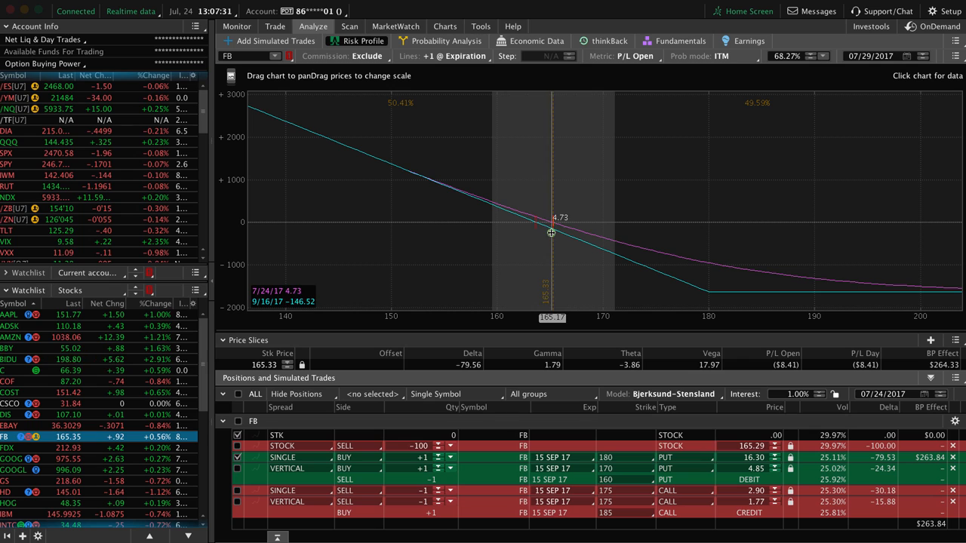
{"action": "mouse_move", "coordinate": [556, 243]}
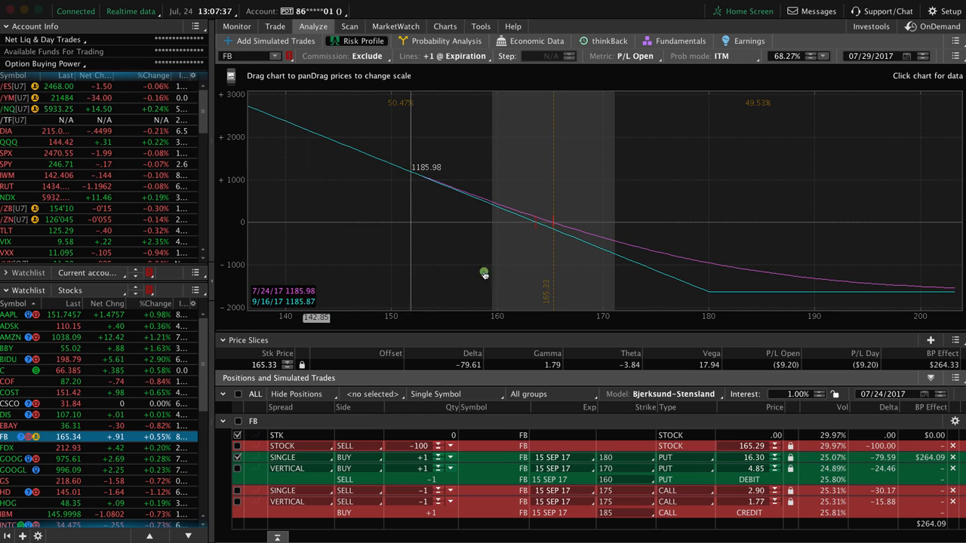
{"action": "mouse_move", "coordinate": [552, 232]}
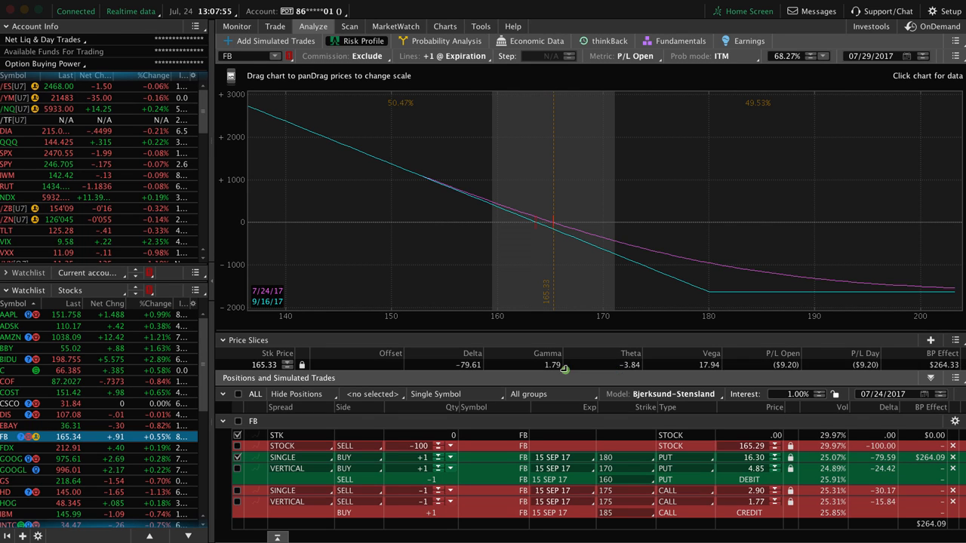
{"action": "mouse_move", "coordinate": [503, 271]}
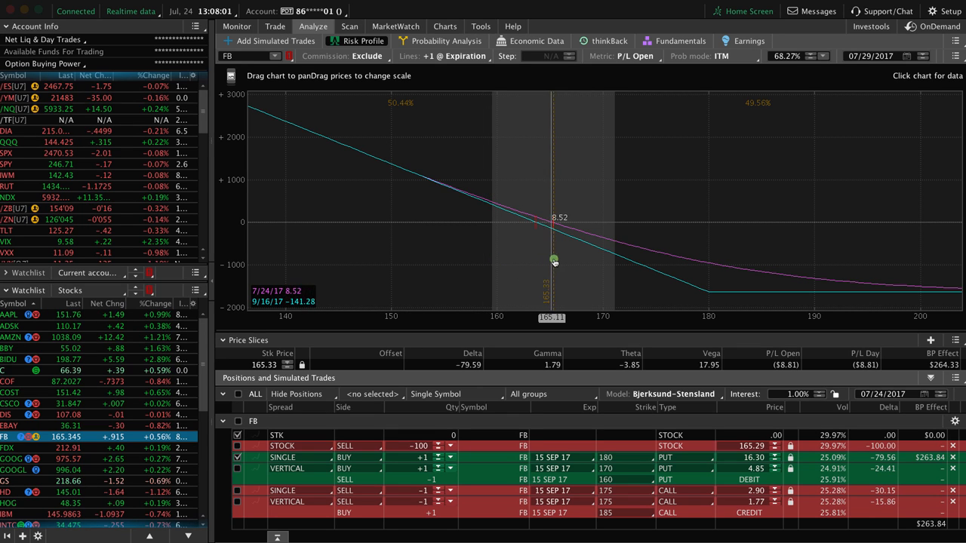
{"action": "mouse_move", "coordinate": [554, 261]}
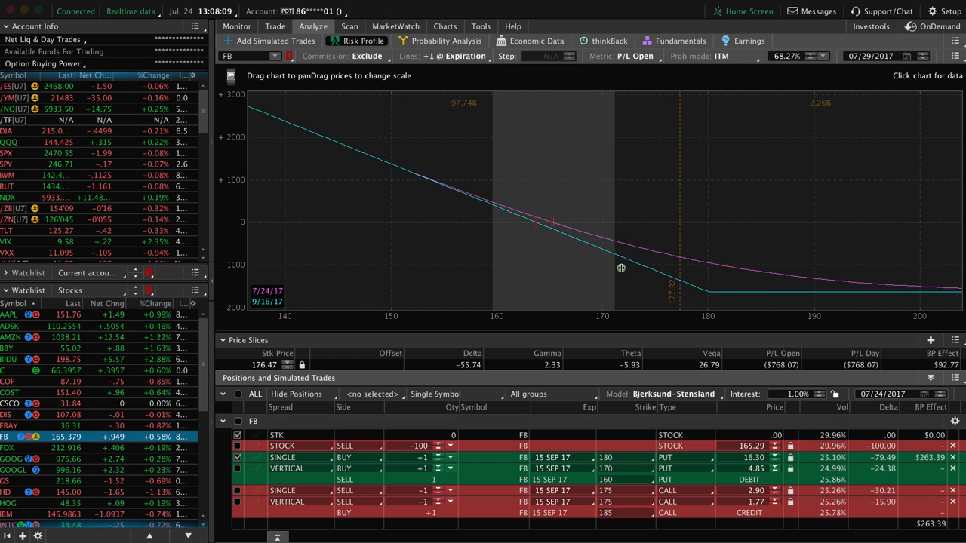
{"action": "mouse_move", "coordinate": [552, 237]}
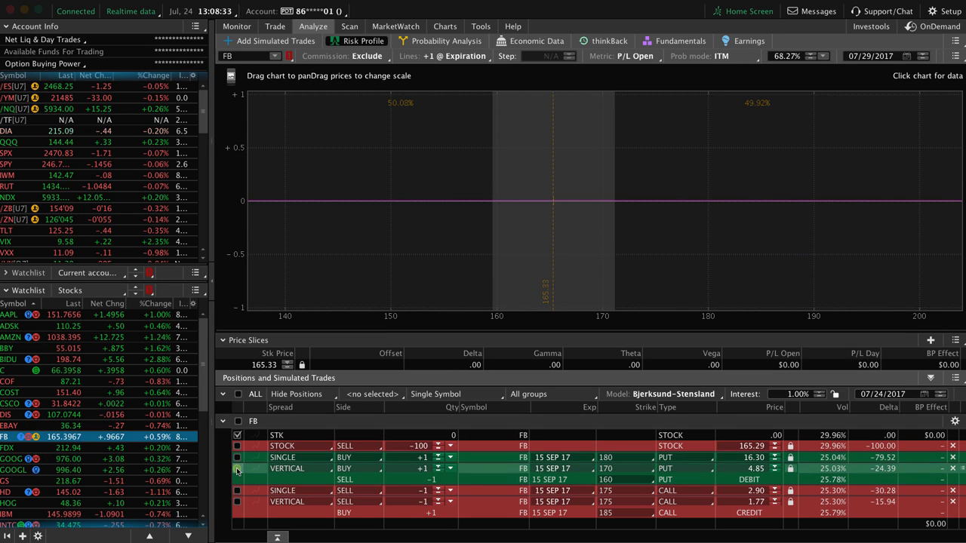
Include the FB put VERTICAL row so its risk curve is plotted alone.
{"action": "left_click", "coordinate": [237, 468]}
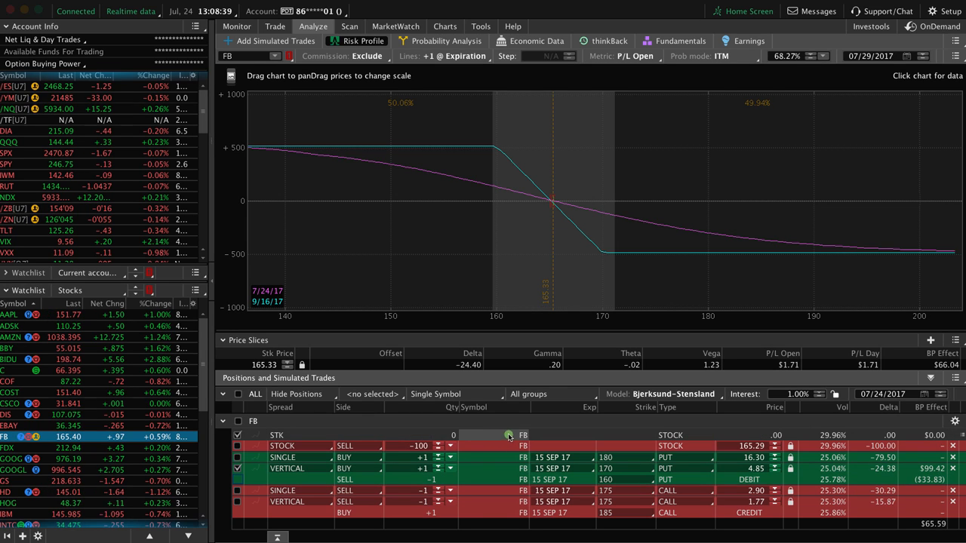
{"action": "mouse_move", "coordinate": [556, 305]}
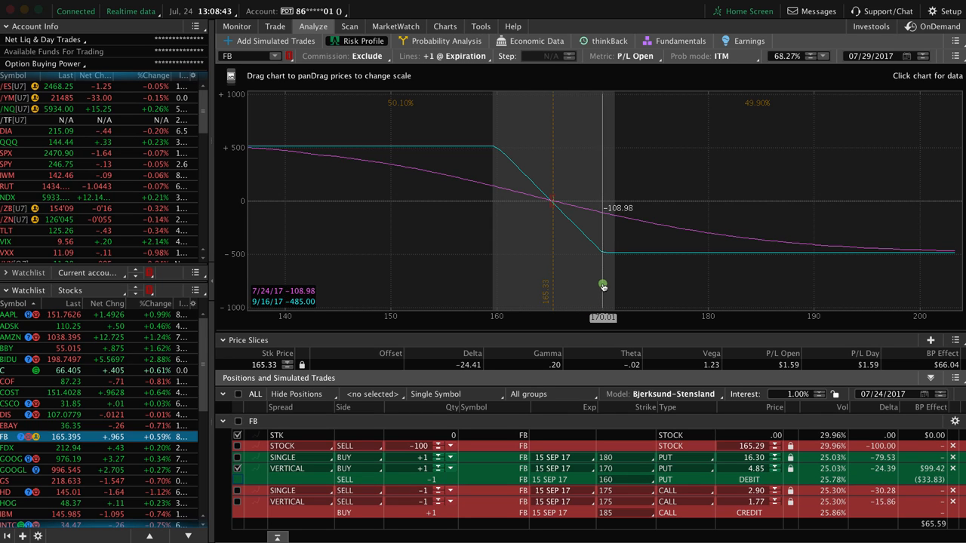
{"action": "mouse_move", "coordinate": [519, 305]}
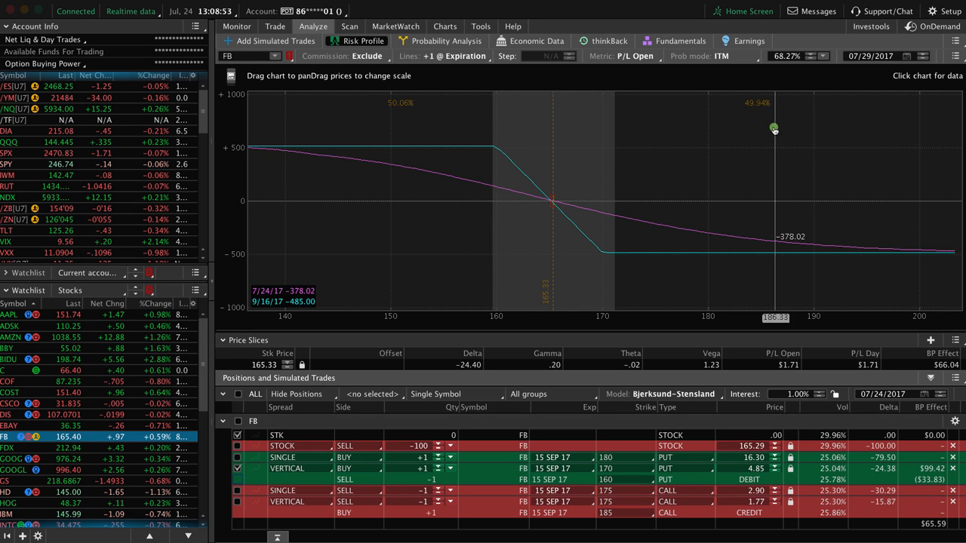
{"action": "mouse_move", "coordinate": [435, 112]}
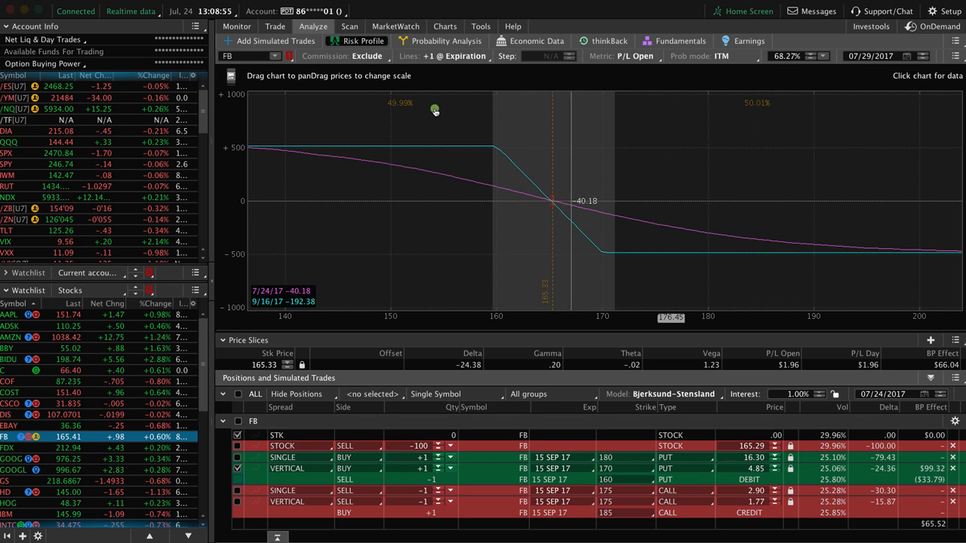
{"action": "mouse_move", "coordinate": [407, 102]}
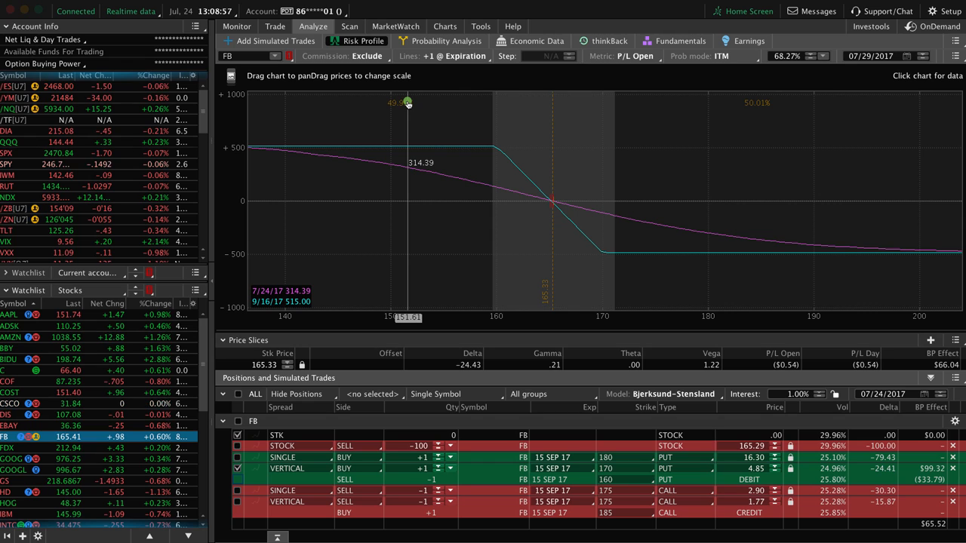
{"action": "mouse_move", "coordinate": [651, 223]}
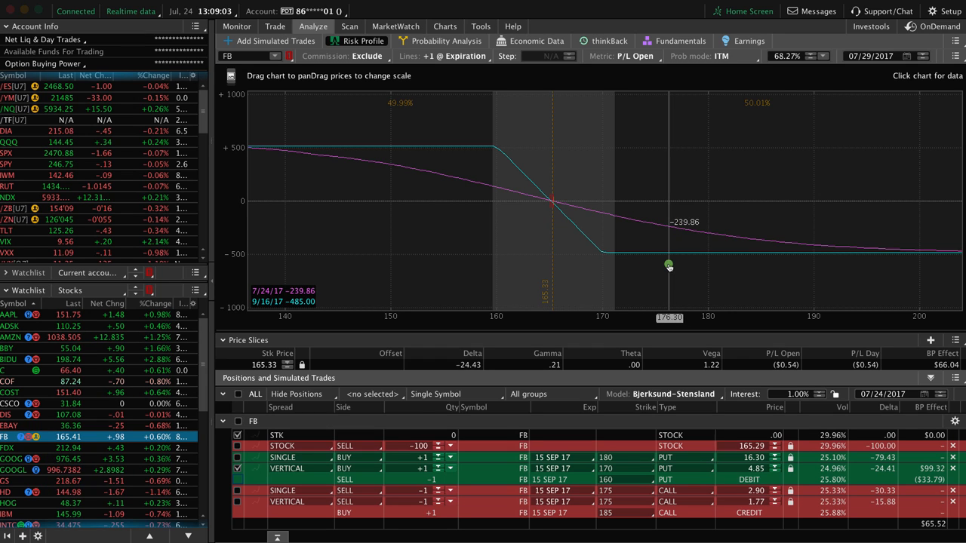
{"action": "mouse_move", "coordinate": [375, 229]}
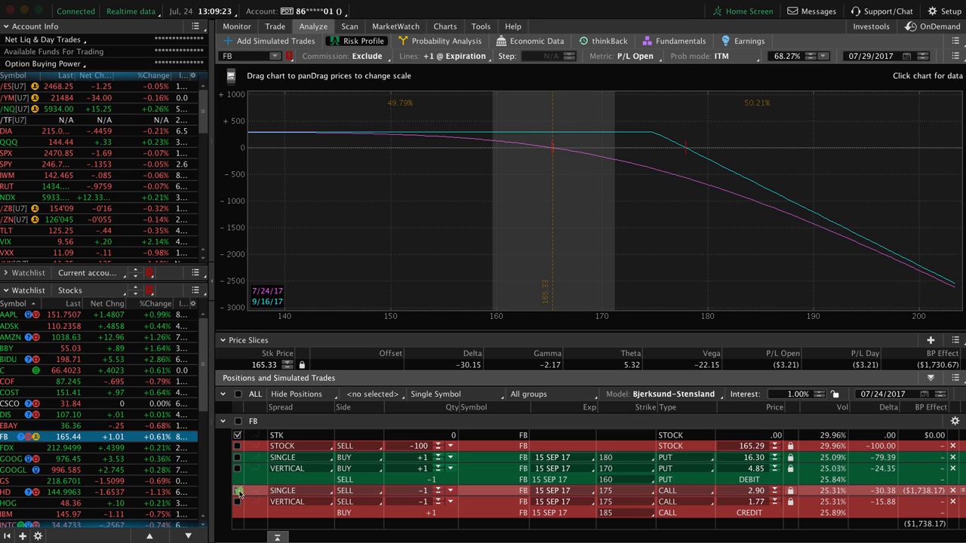
{"action": "mouse_move", "coordinate": [692, 250]}
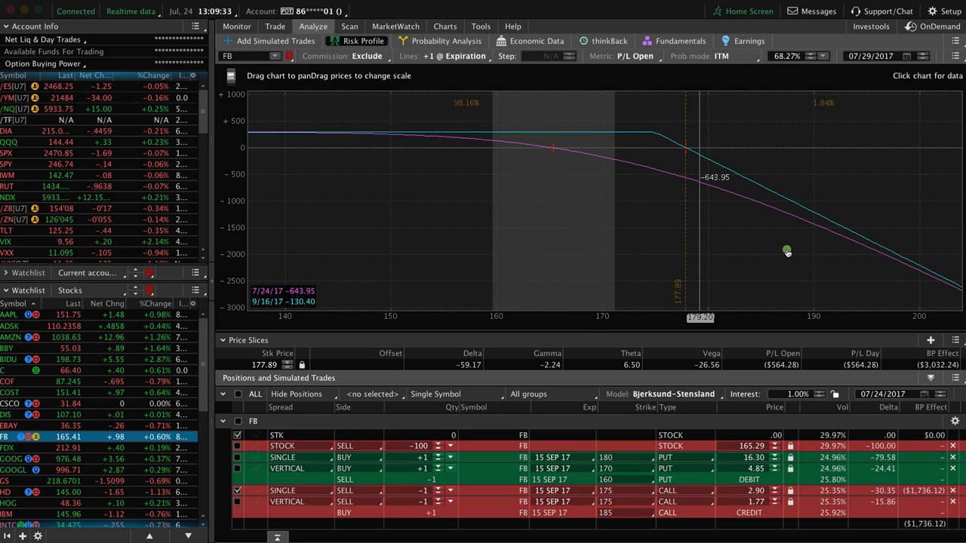
{"action": "mouse_move", "coordinate": [692, 172]}
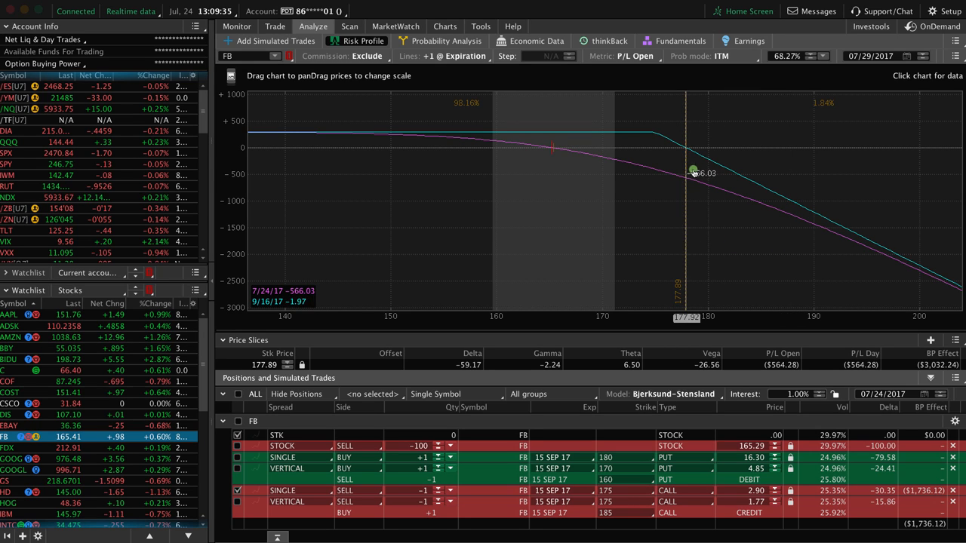
{"action": "mouse_move", "coordinate": [692, 154]}
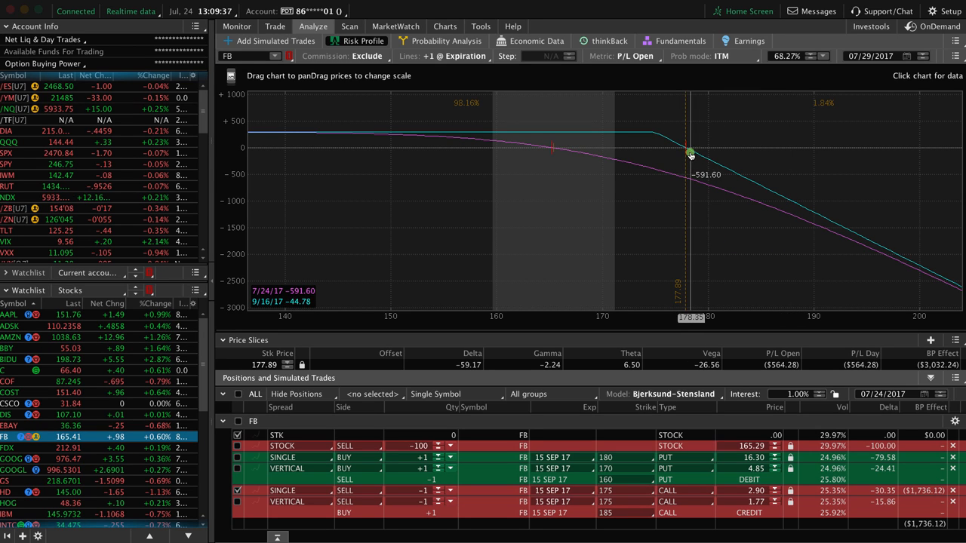
Set the risk profile analysis date to 09/16/2017, the September expiration.
{"action": "left_click", "coordinate": [908, 56]}
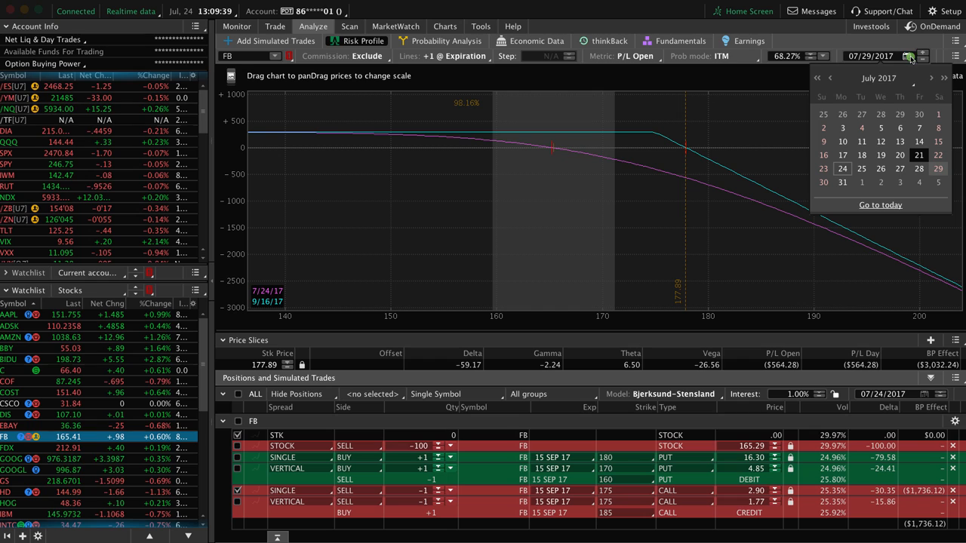
{"action": "left_click", "coordinate": [931, 79]}
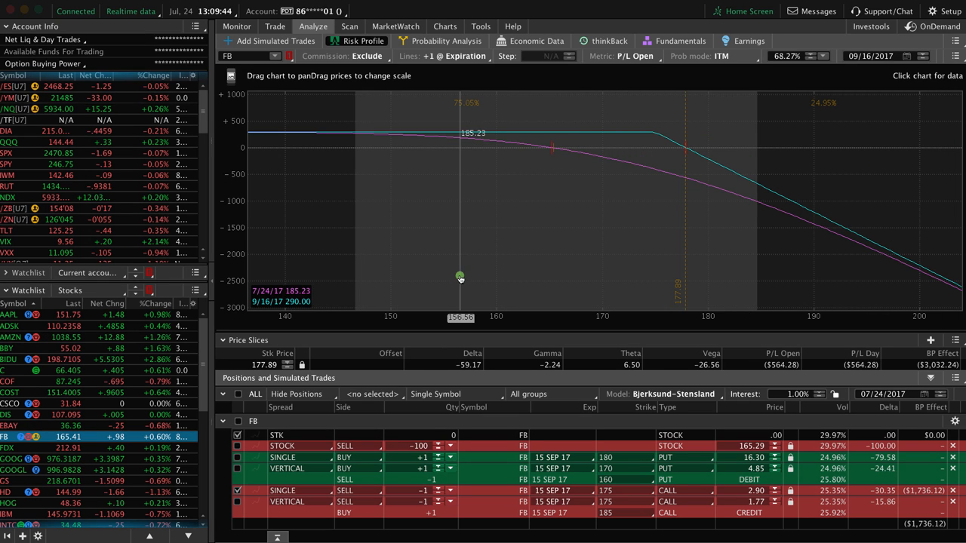
{"action": "mouse_move", "coordinate": [561, 218]}
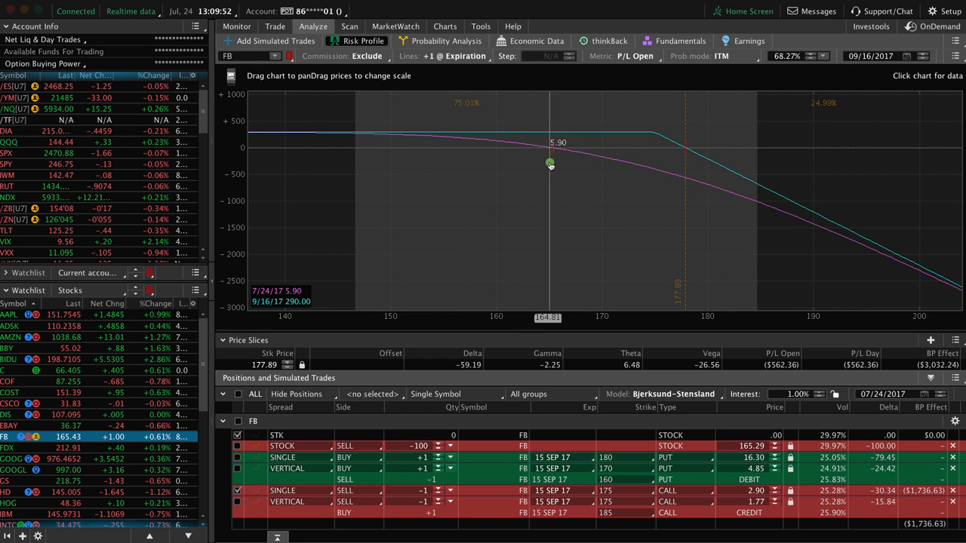
{"action": "mouse_move", "coordinate": [561, 160]}
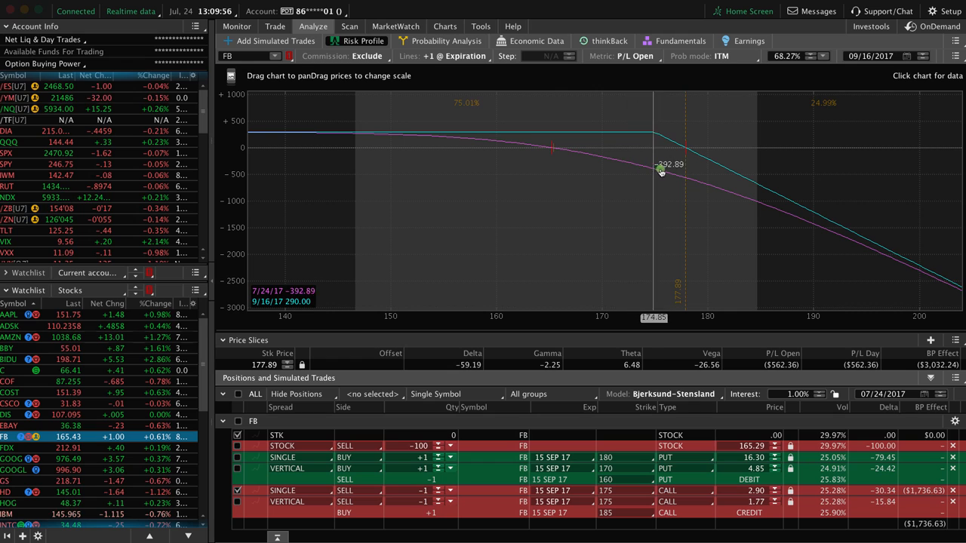
{"action": "mouse_move", "coordinate": [683, 167]}
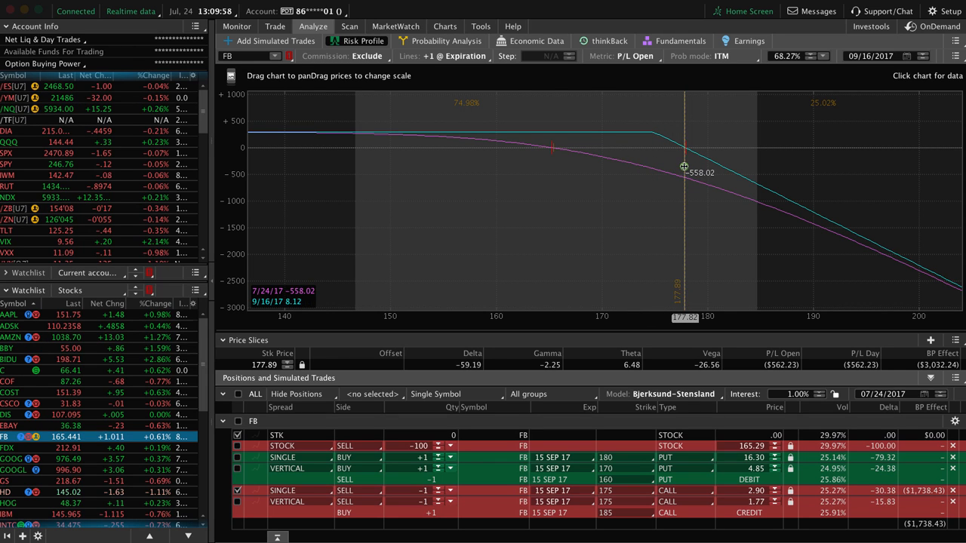
{"action": "mouse_move", "coordinate": [556, 172]}
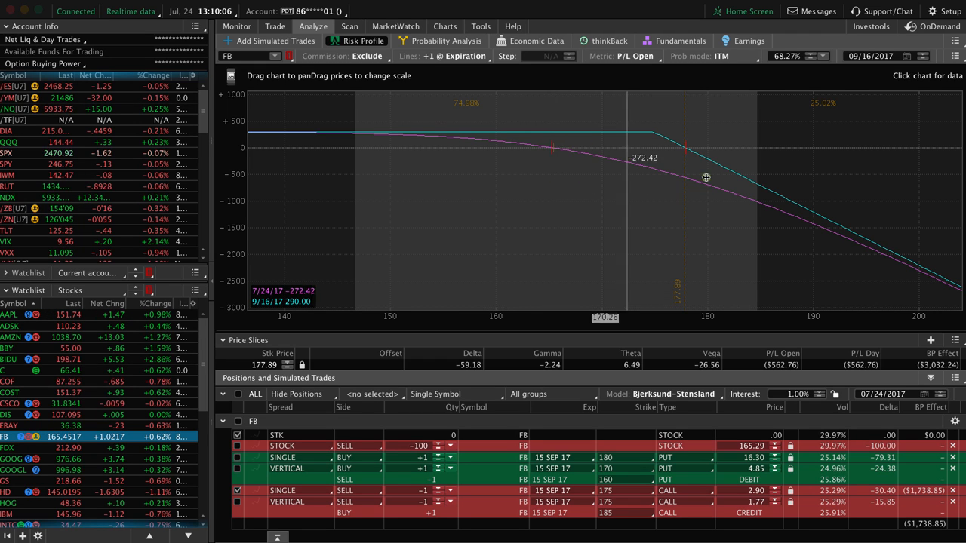
{"action": "mouse_move", "coordinate": [803, 207]}
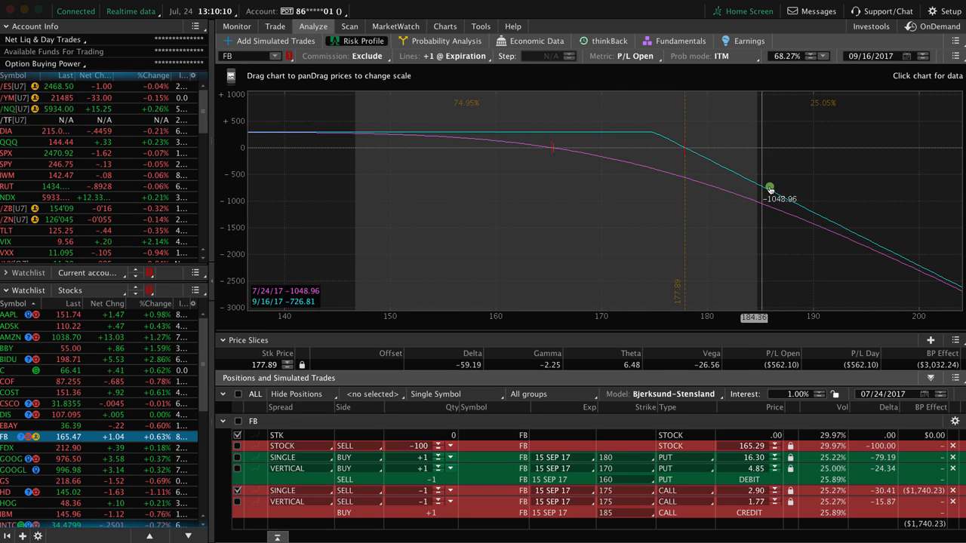
{"action": "mouse_move", "coordinate": [809, 202]}
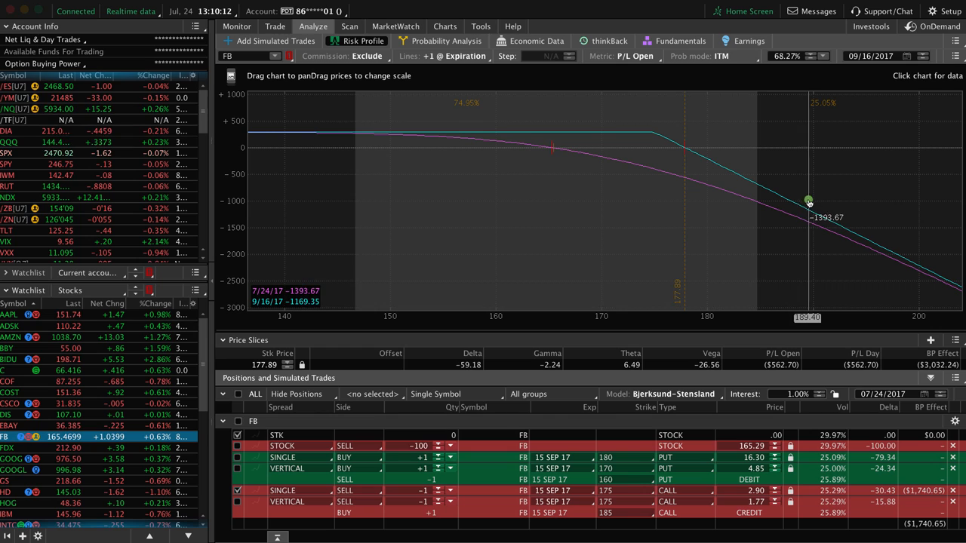
{"action": "mouse_move", "coordinate": [797, 196]}
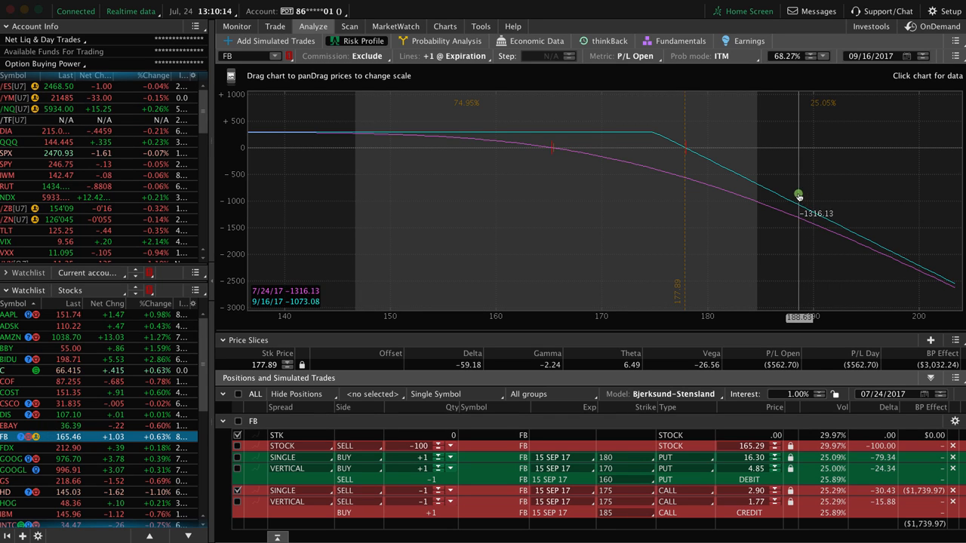
{"action": "mouse_move", "coordinate": [801, 202]}
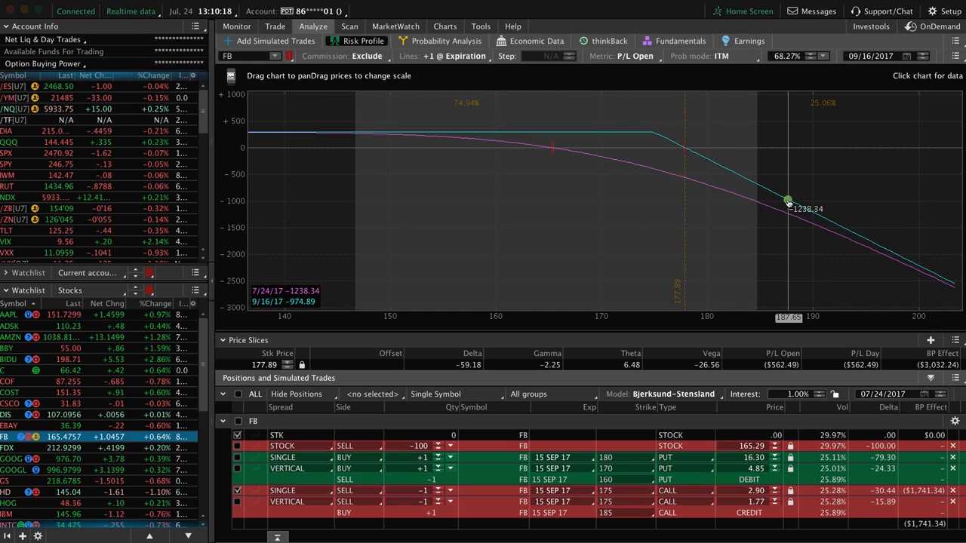
{"action": "mouse_move", "coordinate": [688, 163]}
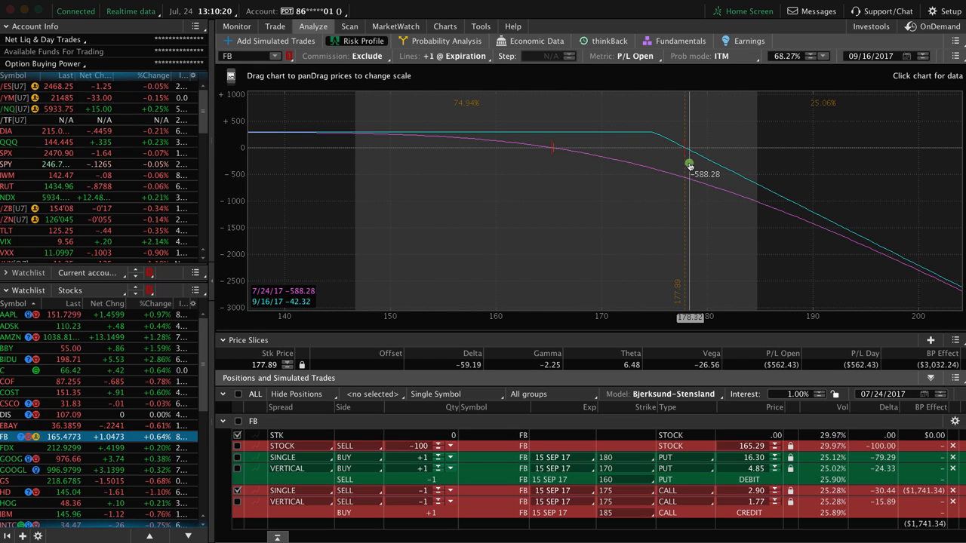
{"action": "mouse_move", "coordinate": [505, 285]}
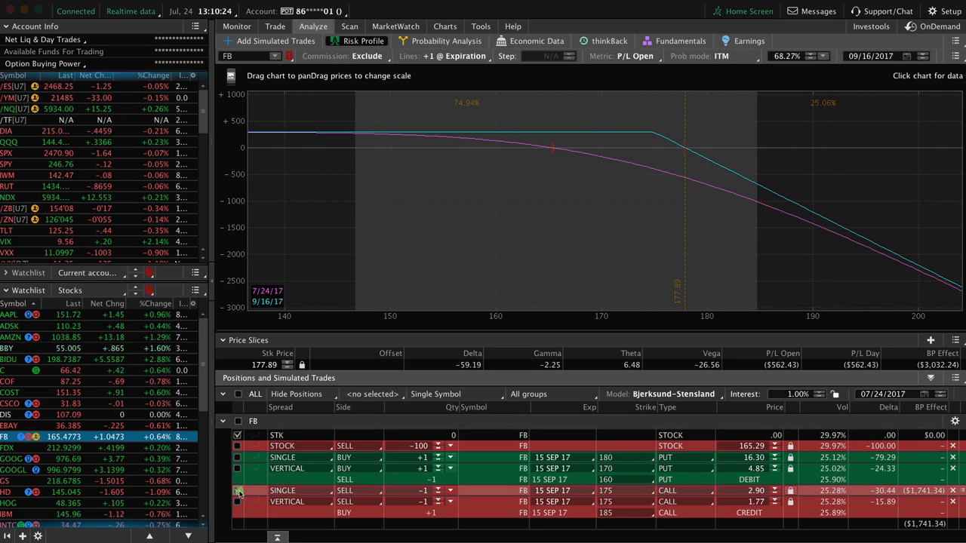
Exclude the short call and leave only the FB call vertical spread analyzed.
{"action": "left_click", "coordinate": [238, 501]}
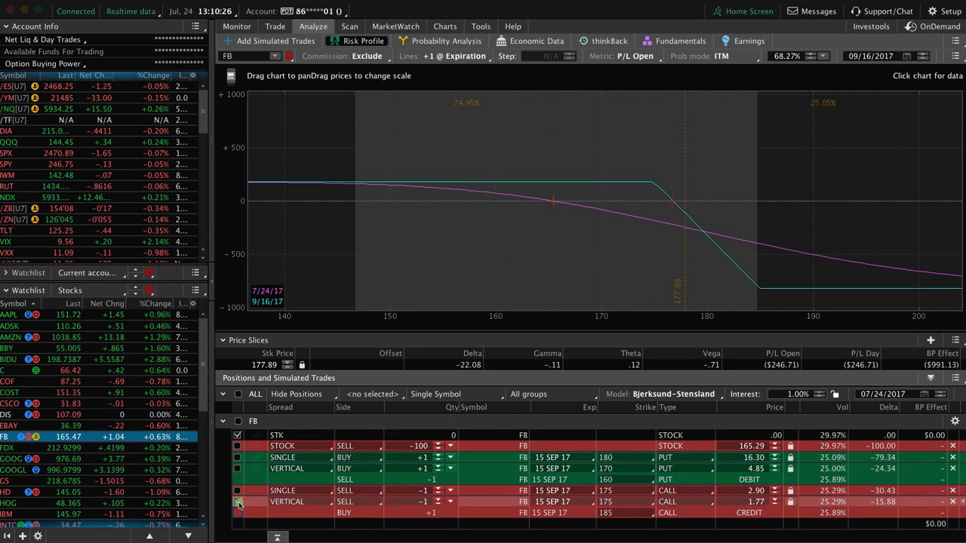
{"action": "left_click", "coordinate": [237, 501]}
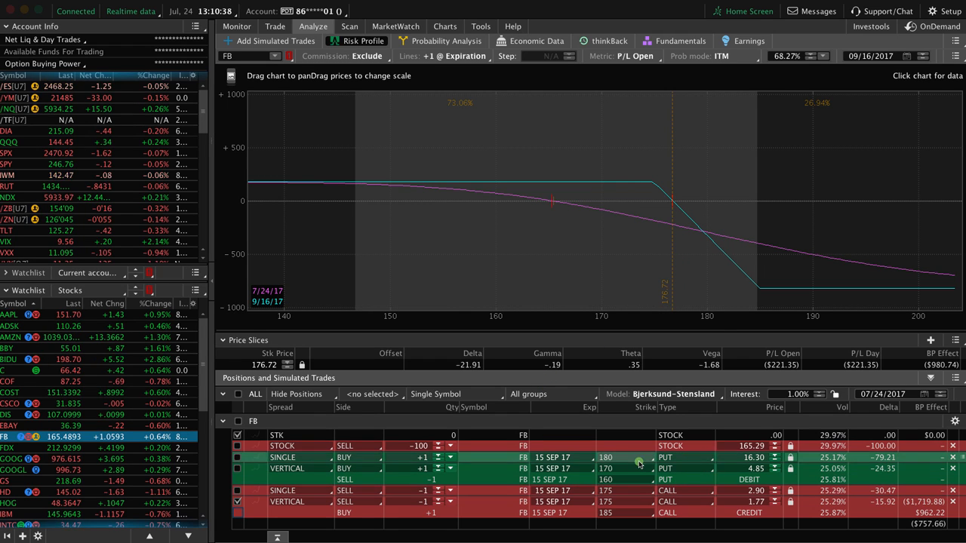
{"action": "mouse_move", "coordinate": [809, 288]}
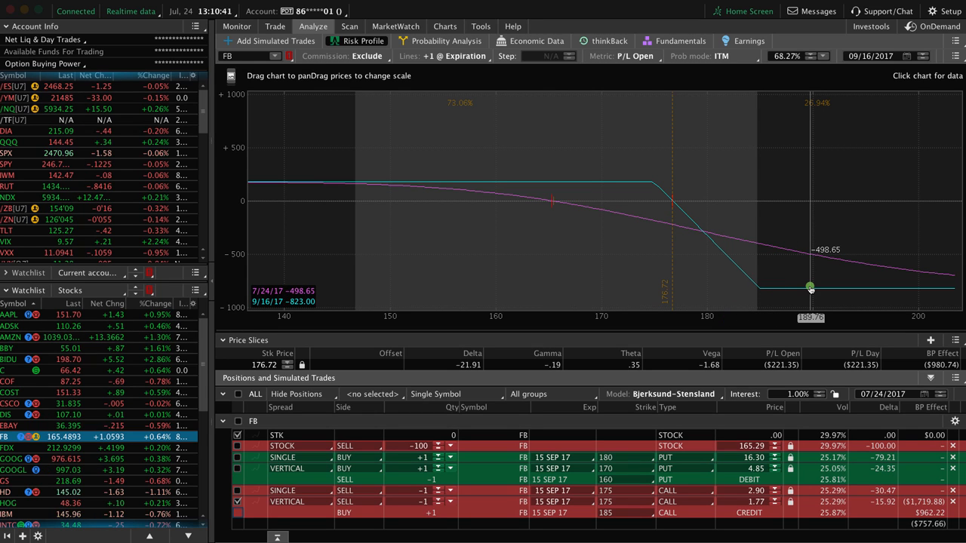
{"action": "mouse_move", "coordinate": [549, 196]}
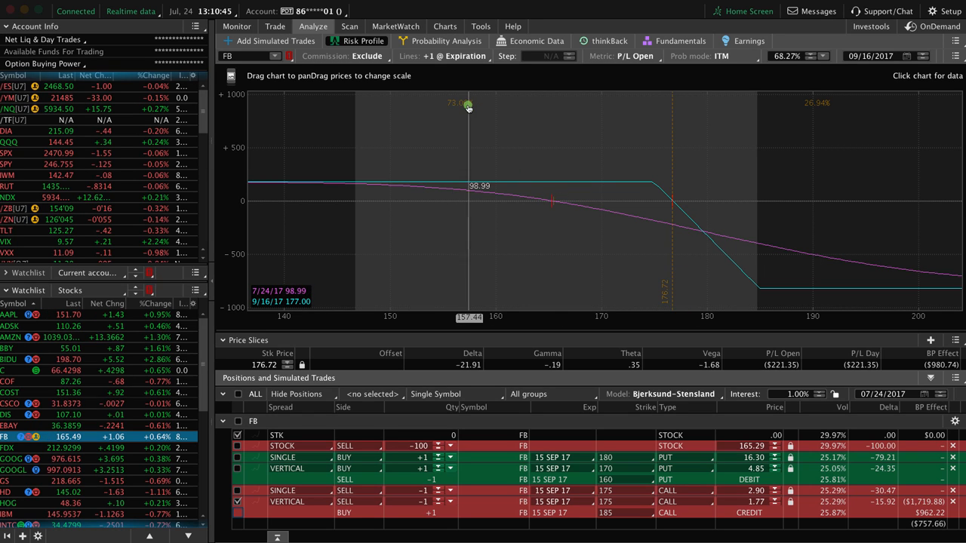
{"action": "mouse_move", "coordinate": [498, 199]}
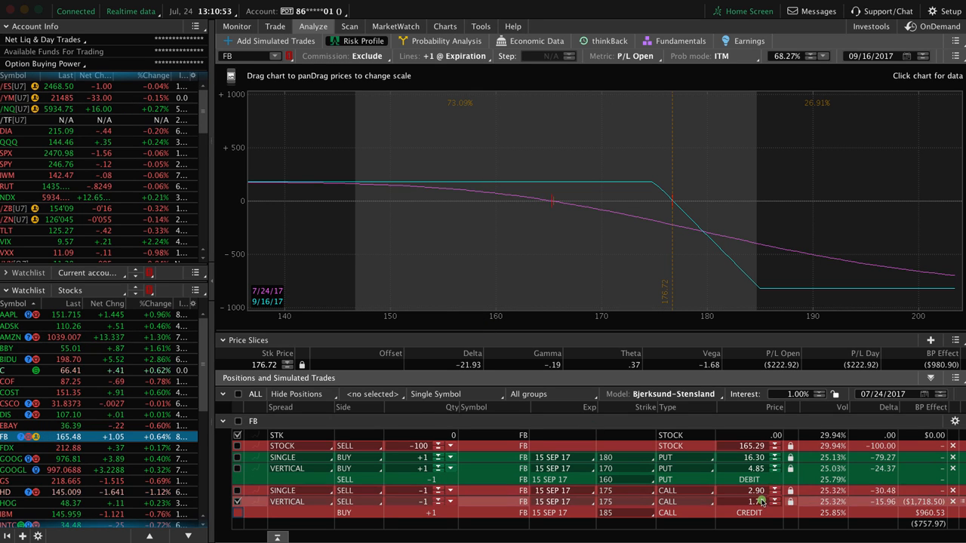
{"action": "mouse_move", "coordinate": [587, 277]}
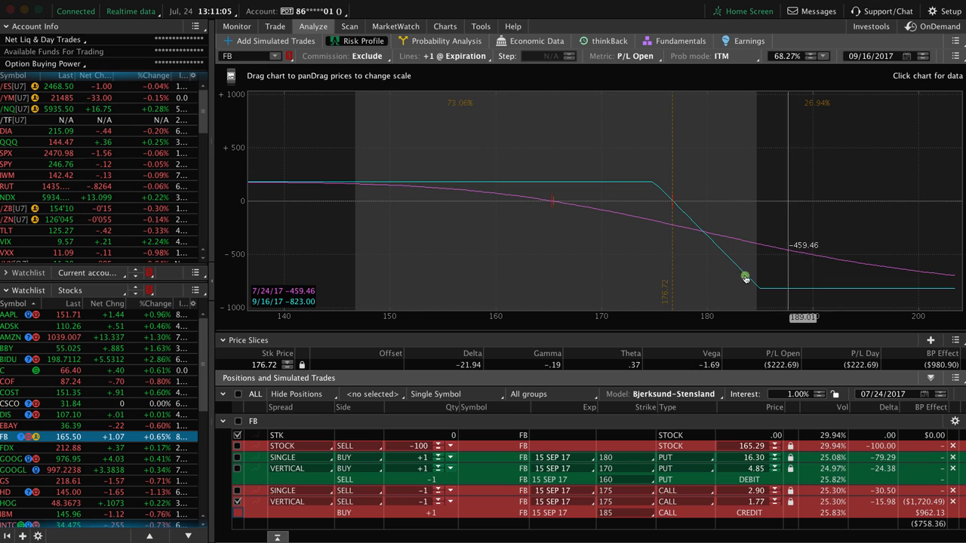
{"action": "mouse_move", "coordinate": [776, 265]}
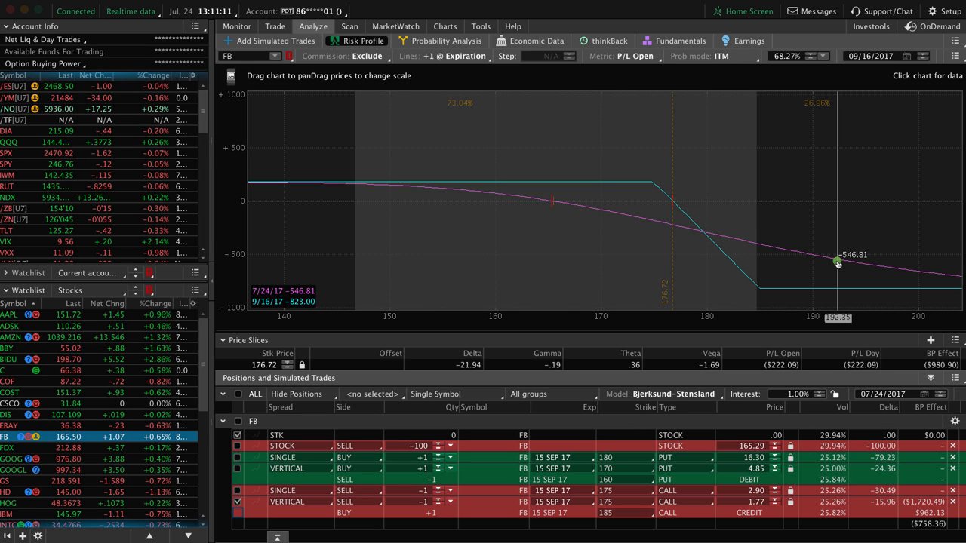
{"action": "mouse_move", "coordinate": [864, 287]}
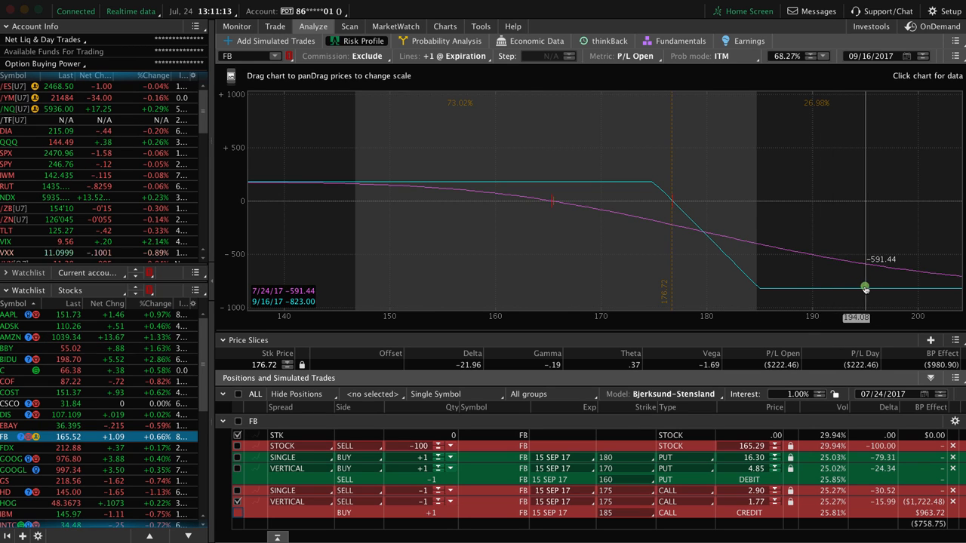